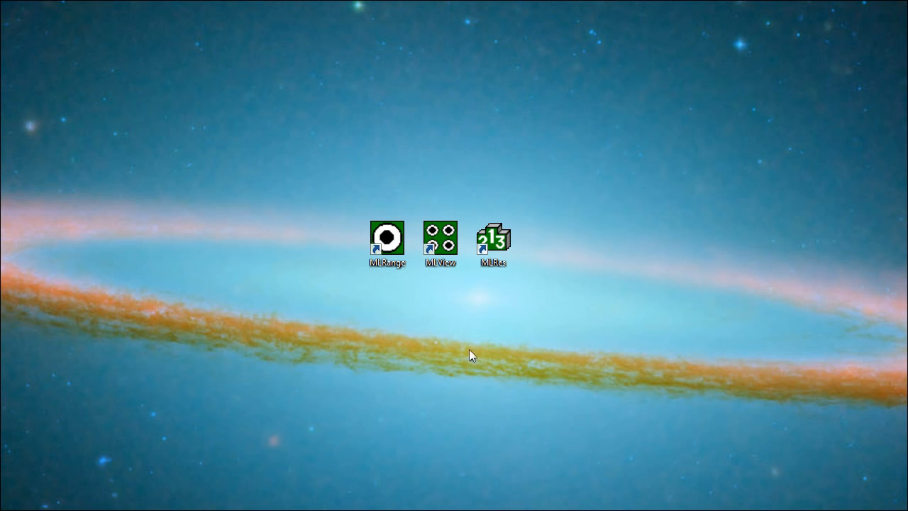
# Launch MLRange from its desktop shortcut into the Interface settings window.
pyautogui.doubleClick(386, 242)
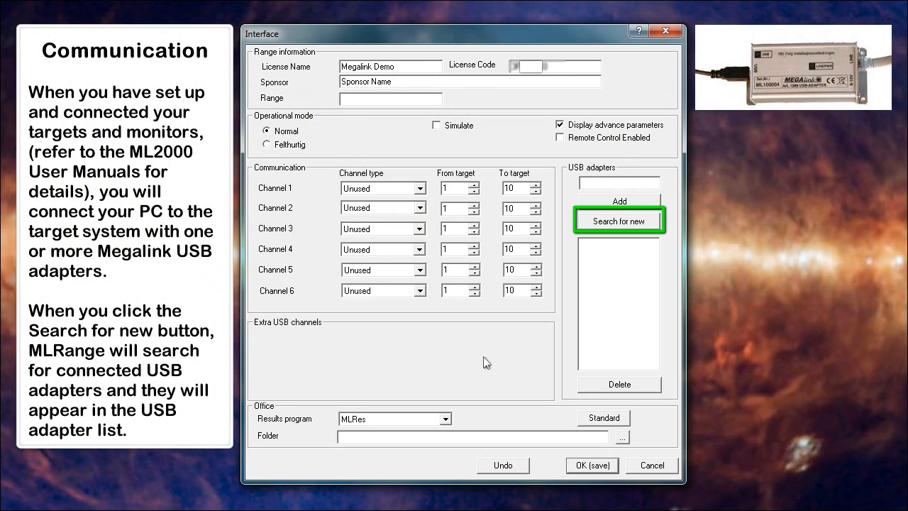
# Detect USB adapter ML100567 and assign it to Channel 1 for targets 1 to 10.
pyautogui.click(618, 222)
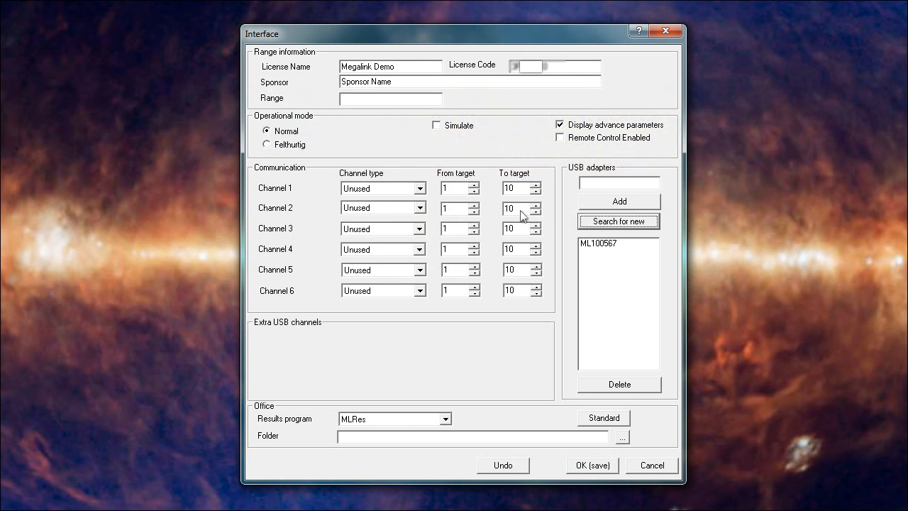
pyautogui.click(420, 188)
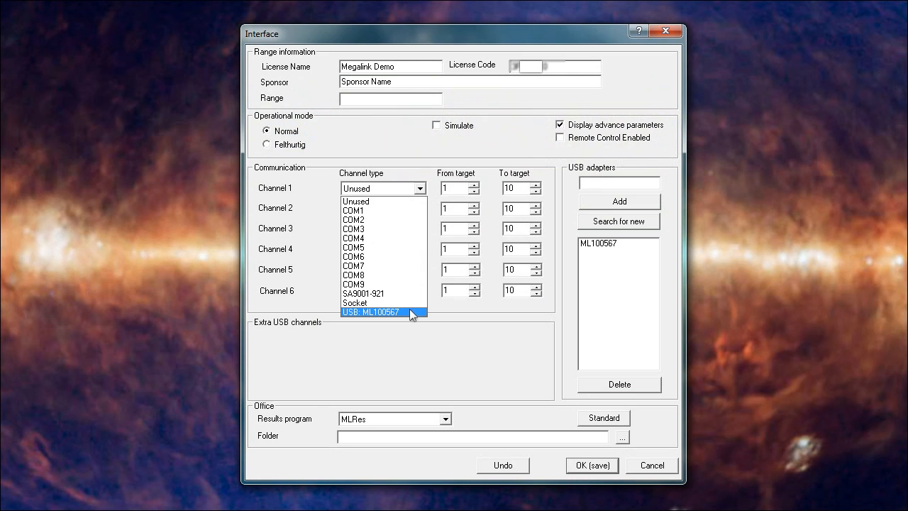
pyautogui.click(371, 312)
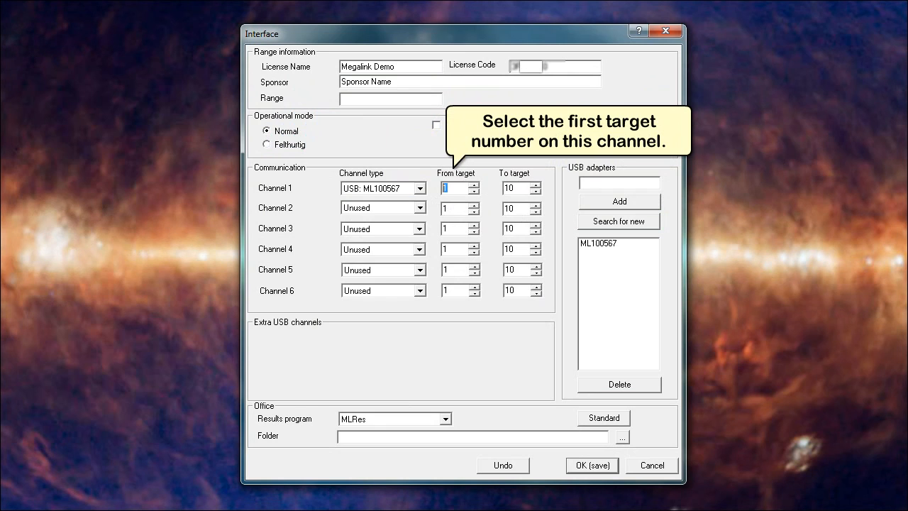
pyautogui.click(518, 187)
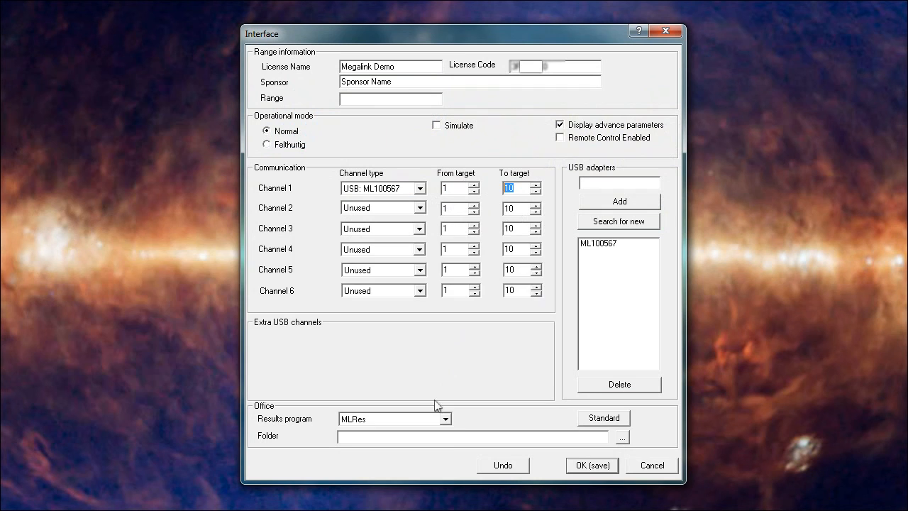
pyautogui.click(446, 419)
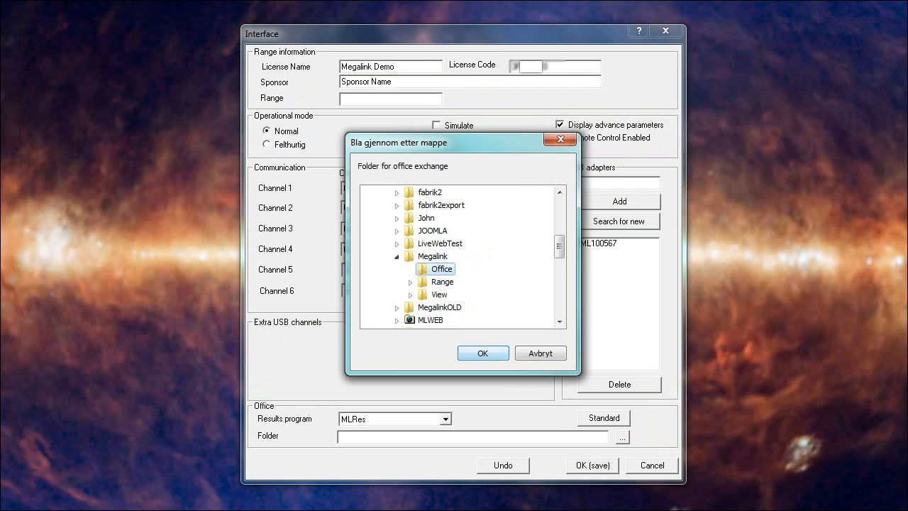
# Confirm Megalink Office as the office exchange folder.
pyautogui.click(483, 352)
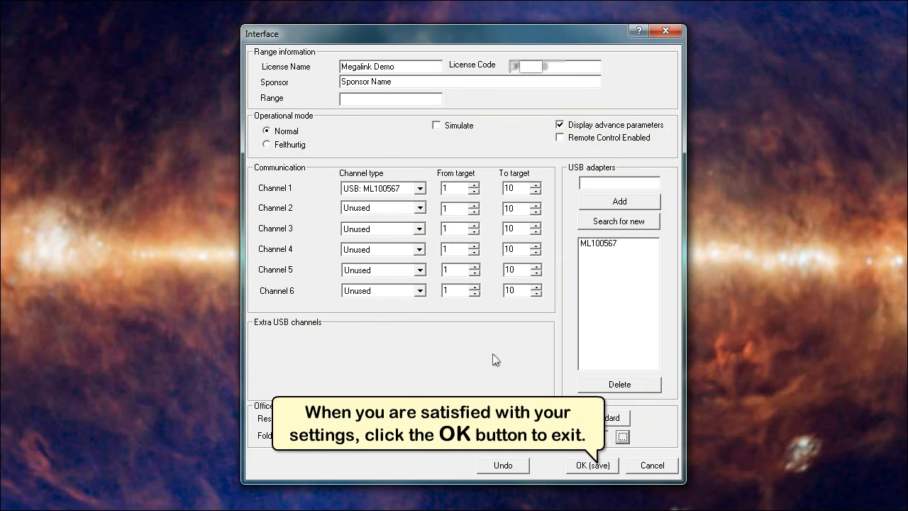
# Save the interface settings, bringing up the Select event window.
pyautogui.click(592, 465)
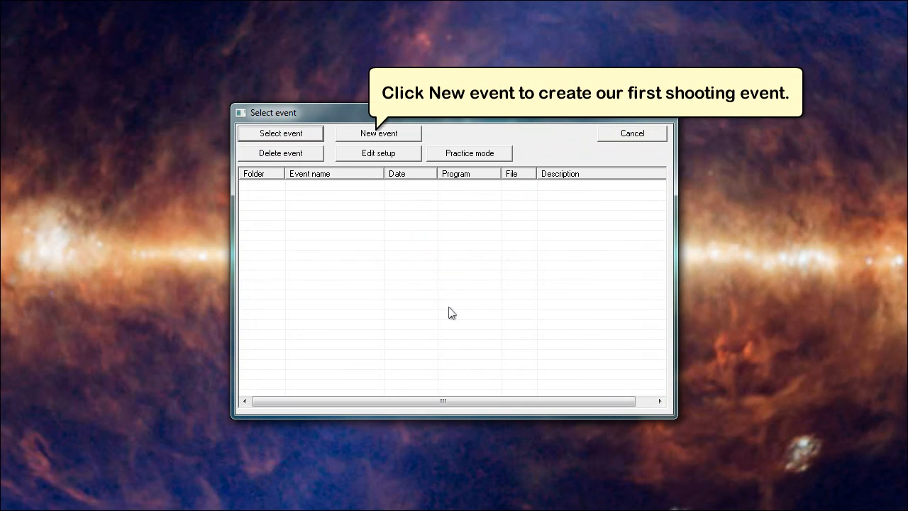
pyautogui.click(378, 134)
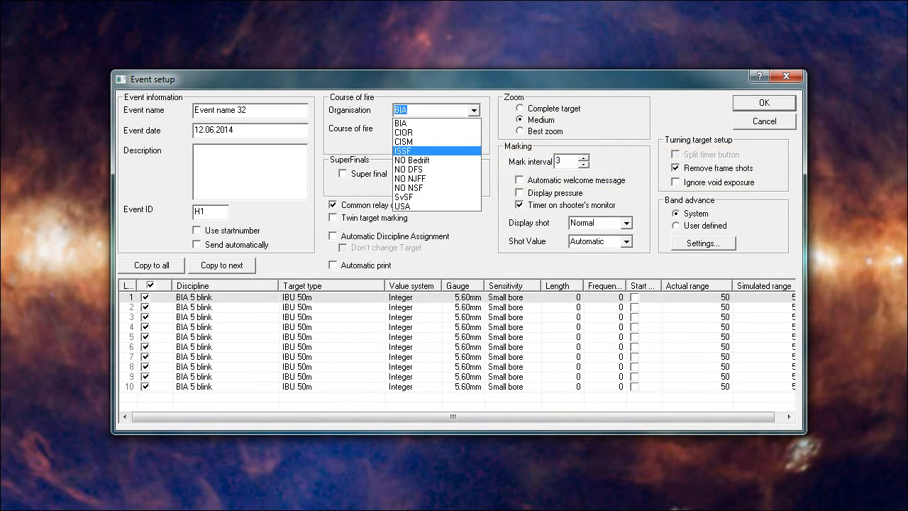
# Set ISSF organisation with the 10m Qualification program for My First Event and close the setup.
pyautogui.click(423, 151)
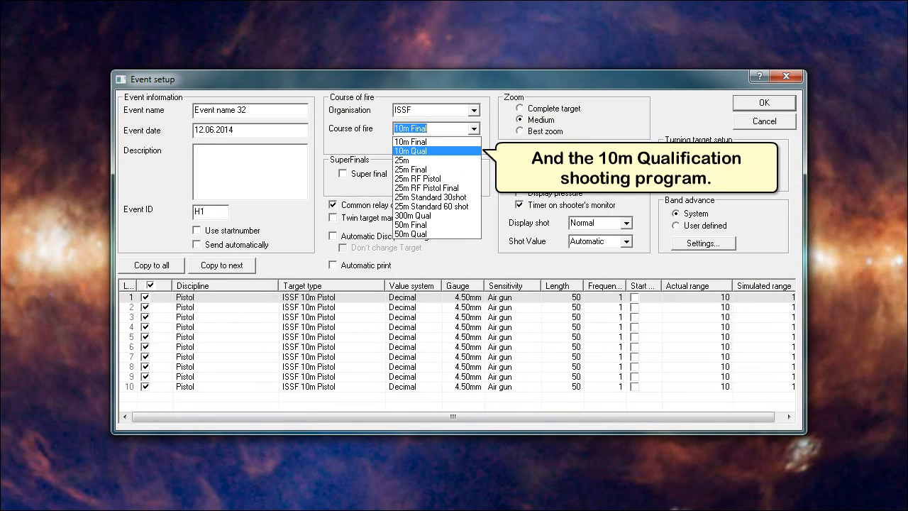
pyautogui.click(410, 151)
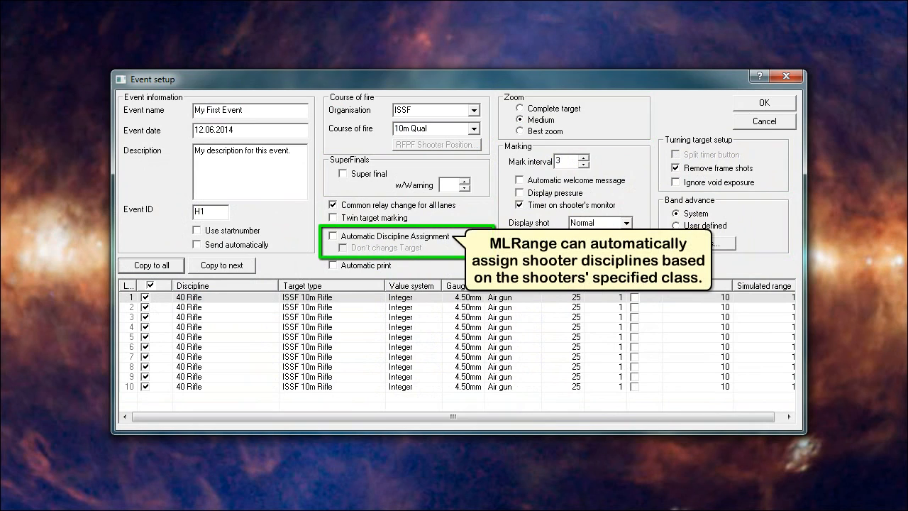
pyautogui.click(187, 297)
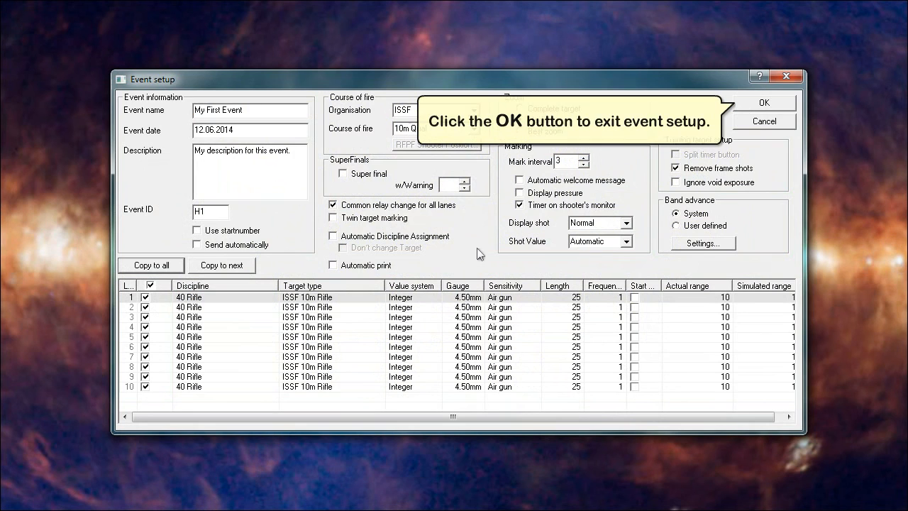
pyautogui.click(764, 102)
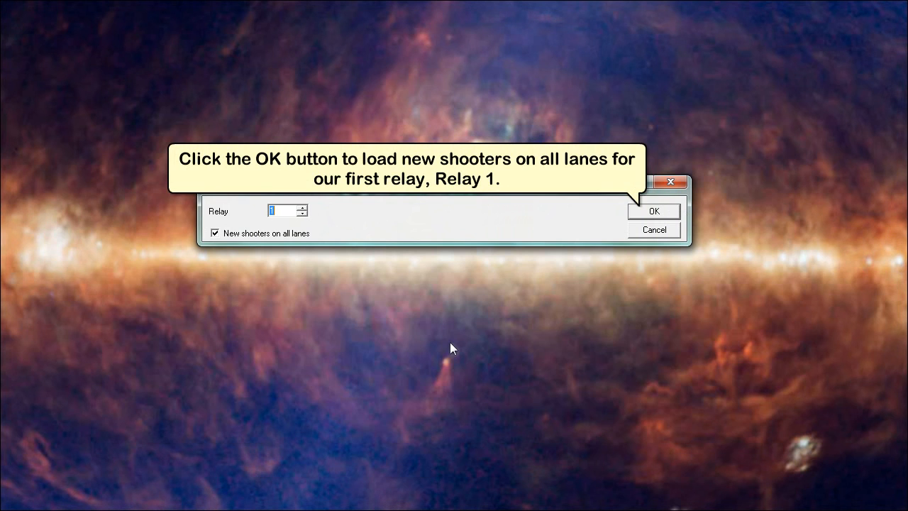
# Load new shooters on all lanes for Relay 1.
pyautogui.click(653, 210)
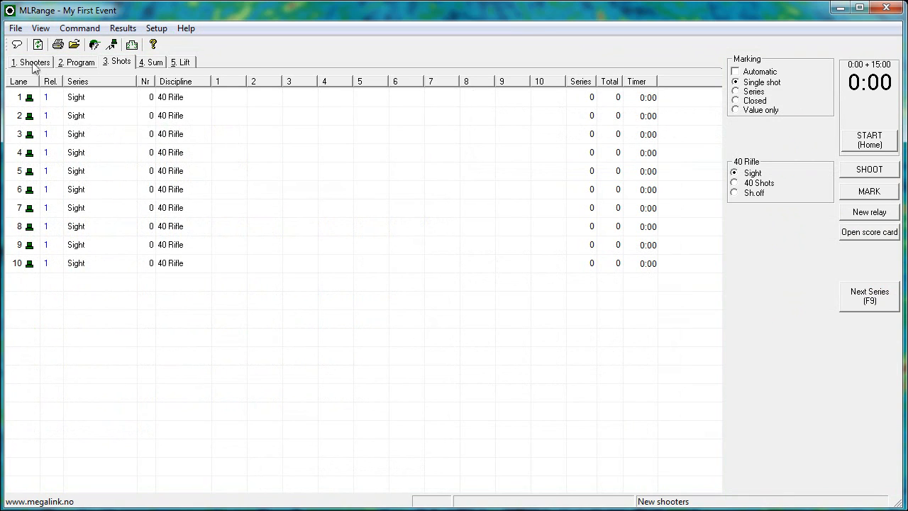
# Show the Shooters page listing the ten 40 Rifle lanes of Relay 1.
pyautogui.click(14, 28)
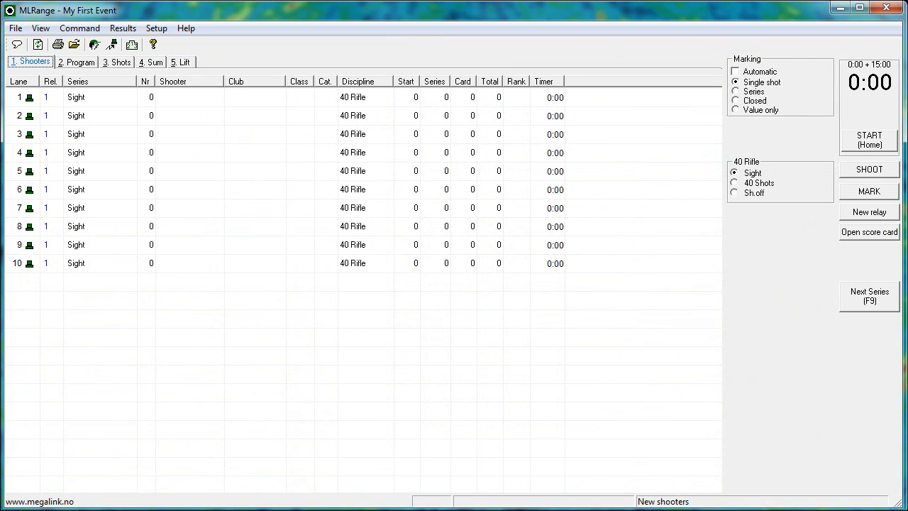
pyautogui.click(122, 29)
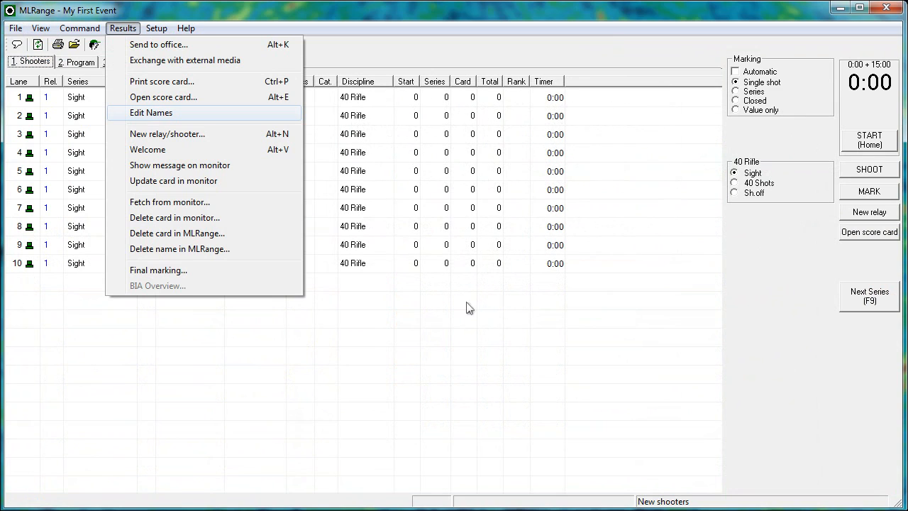
pyautogui.click(150, 114)
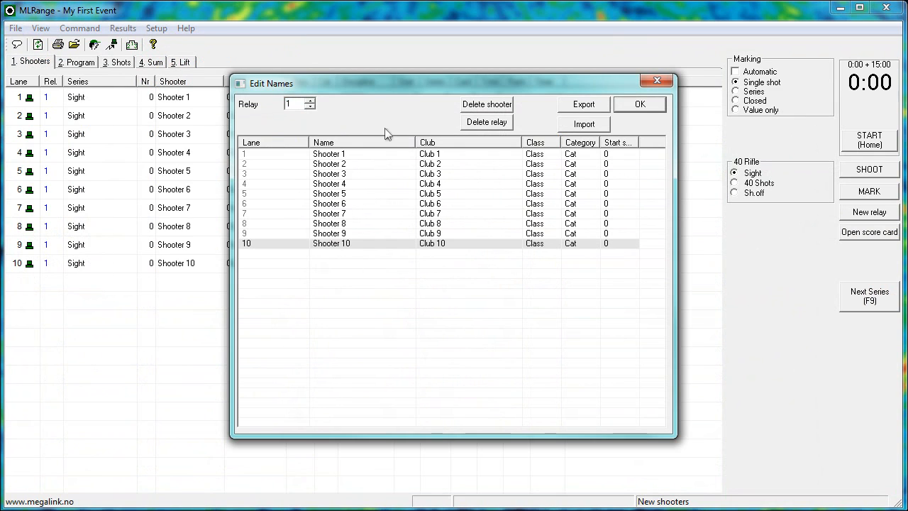
pyautogui.click(639, 103)
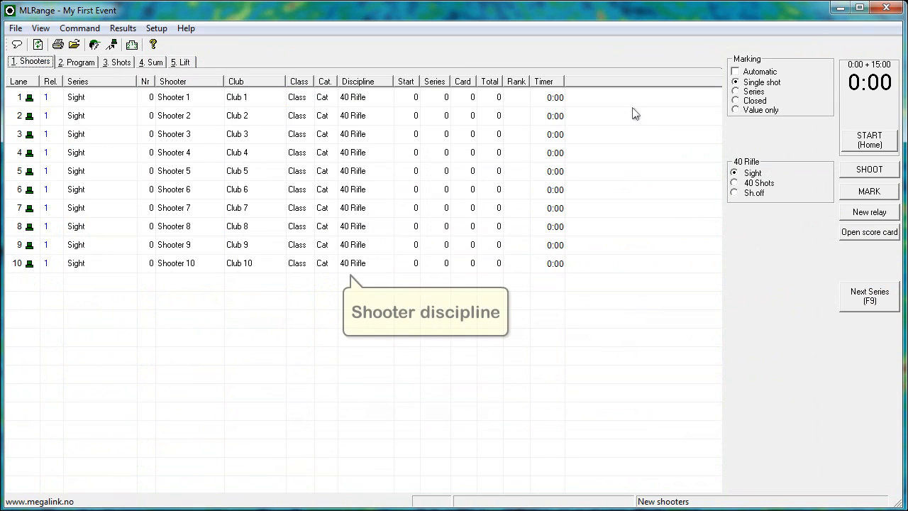
pyautogui.moveTo(636, 114)
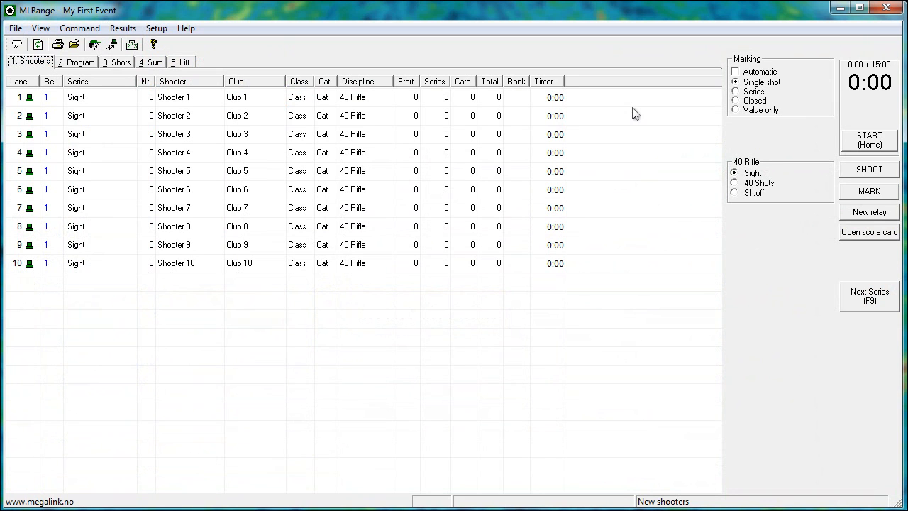
# Show the Shots view with eight sighting shots arriving on each of the ten lanes.
pyautogui.click(116, 62)
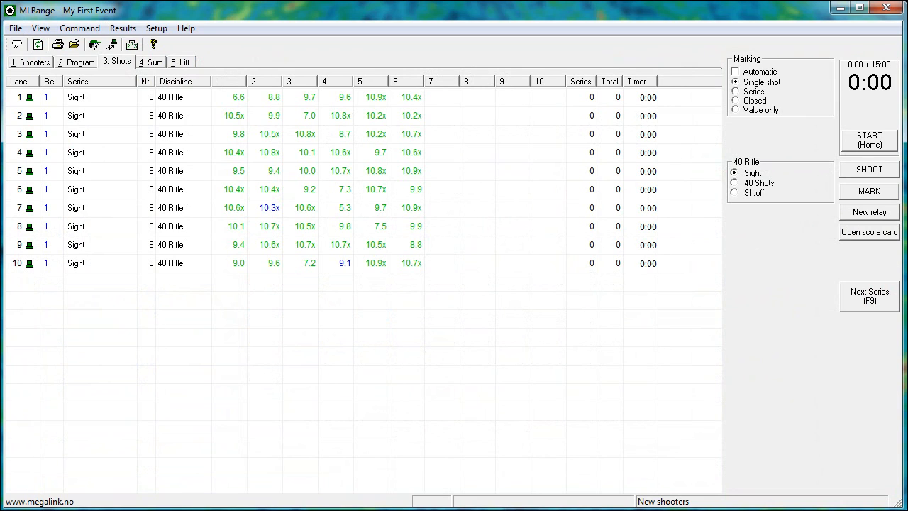
pyautogui.click(869, 169)
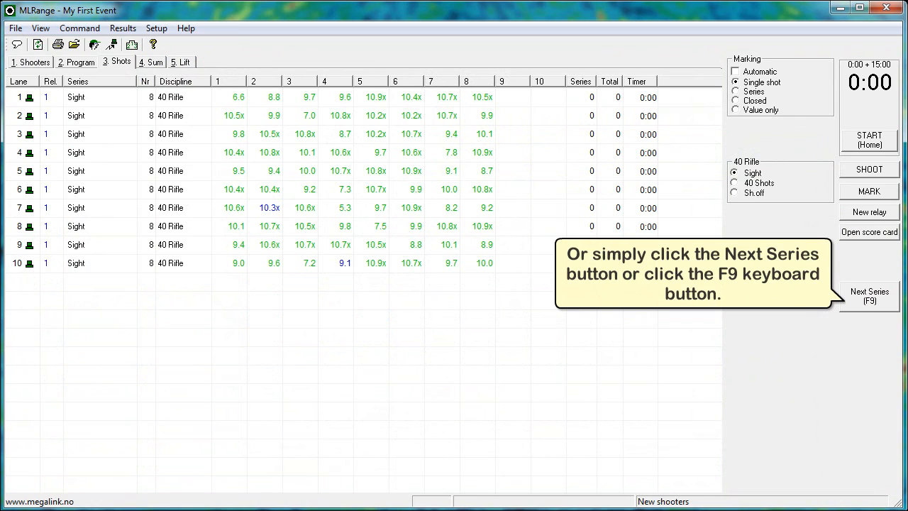
# Advance all lanes from sighters into the 40 Shots match series and view totals and ranks.
pyautogui.click(869, 296)
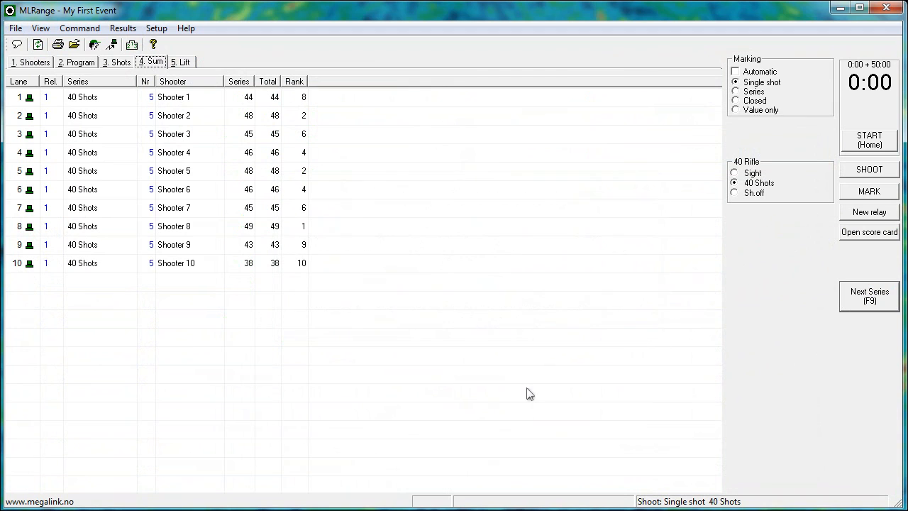
# Return to the per-shot results view for Shooter 1's lane.
pyautogui.click(868, 232)
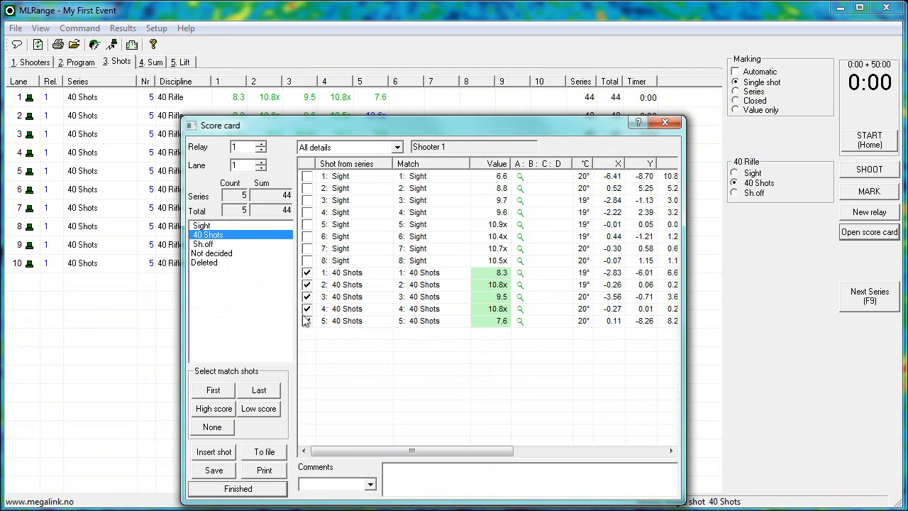
# Exclude Shooter 1's 7.6 shot and insert a new 9.0 shot in the 40 Shots series.
pyautogui.click(306, 321)
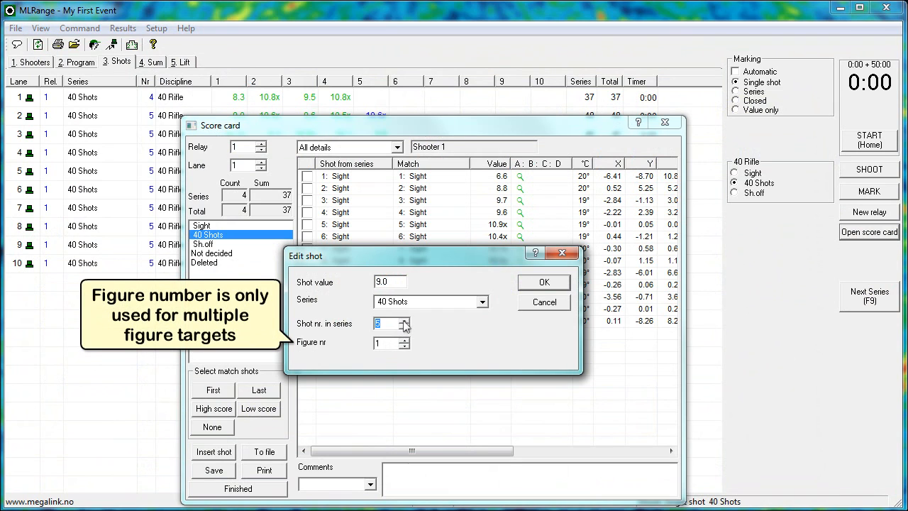
pyautogui.moveTo(545, 281)
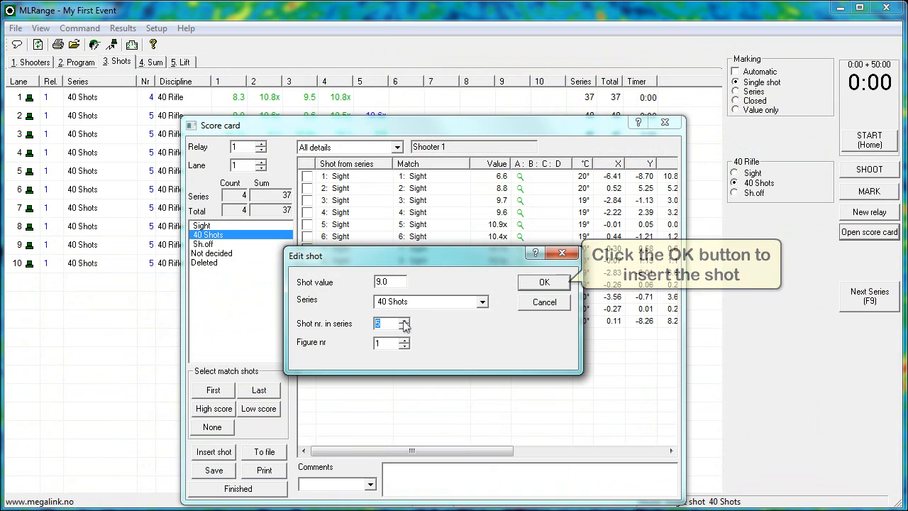
pyautogui.click(545, 281)
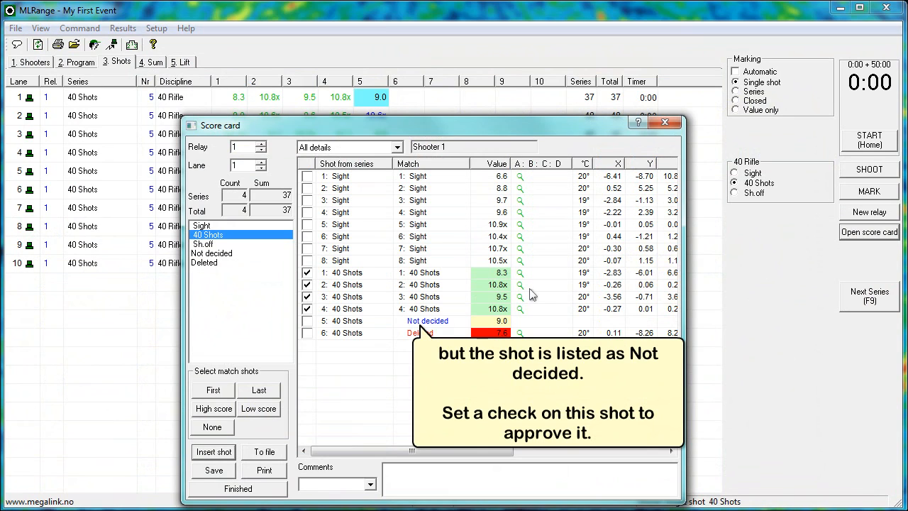
# Approve the 9.0 shot for a 46 total, save Shooter 1's card and close it.
pyautogui.click(307, 321)
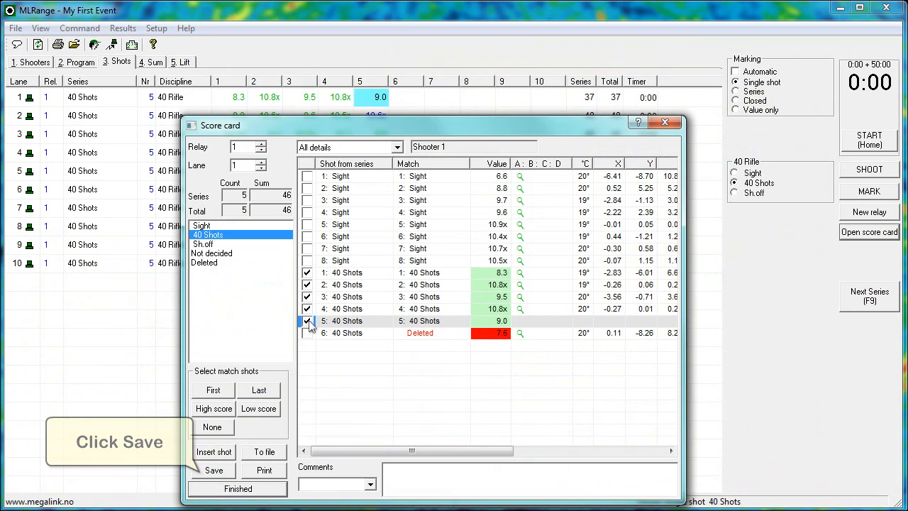
pyautogui.click(213, 470)
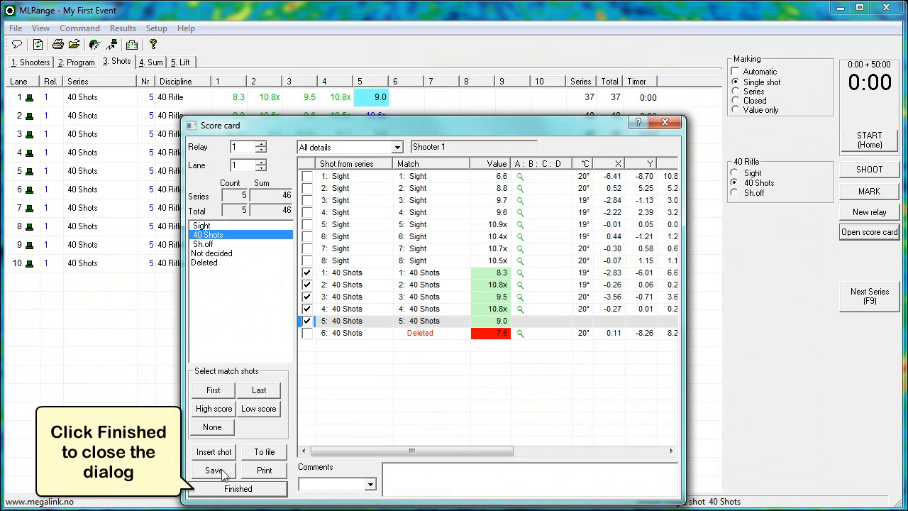
pyautogui.click(239, 489)
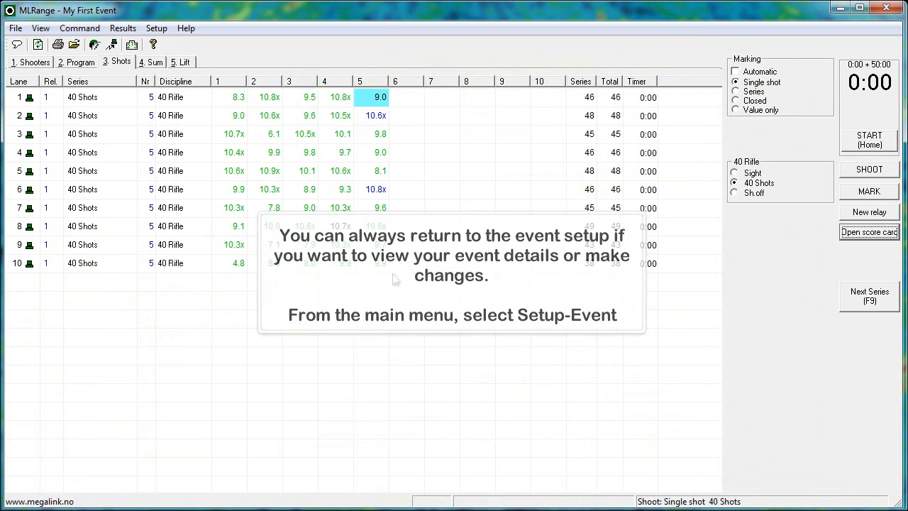
# In Edit Course of fire, choose organisation ISSF and its 10m Qual course for all lanes.
pyautogui.click(156, 29)
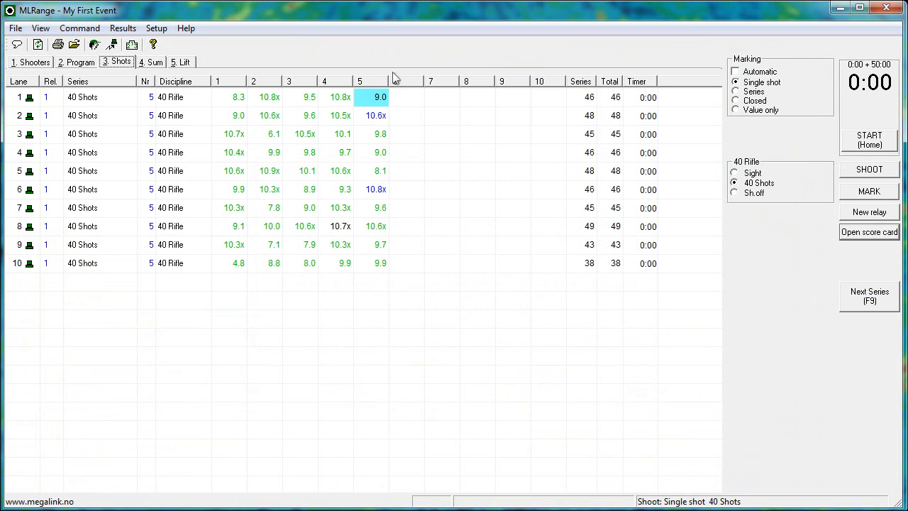
pyautogui.click(14, 28)
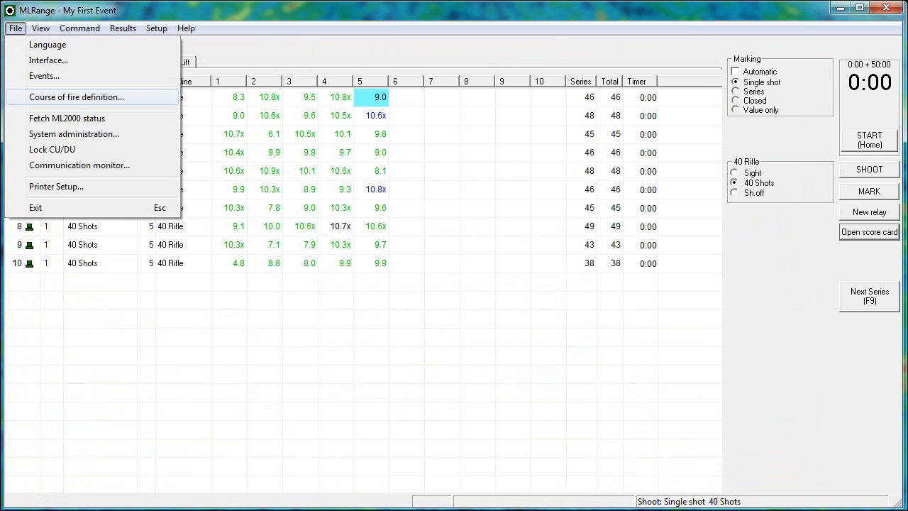
pyautogui.click(77, 97)
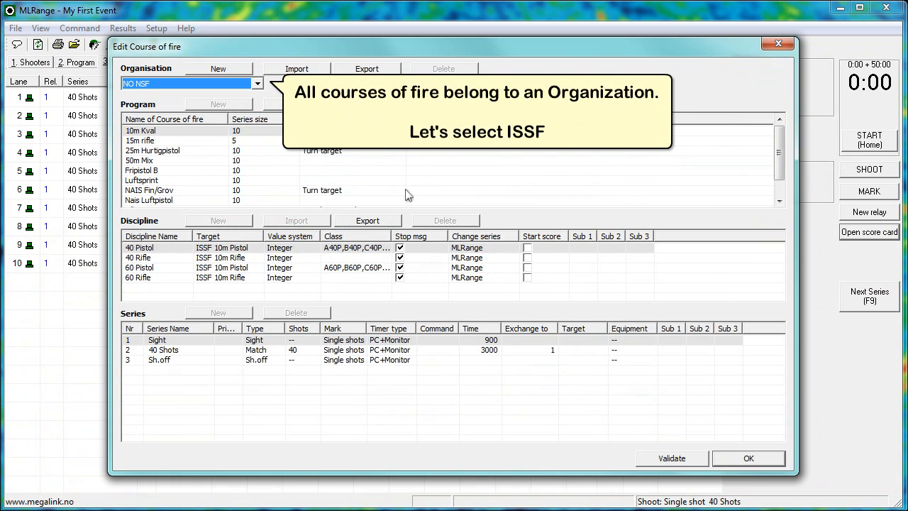
pyautogui.click(257, 84)
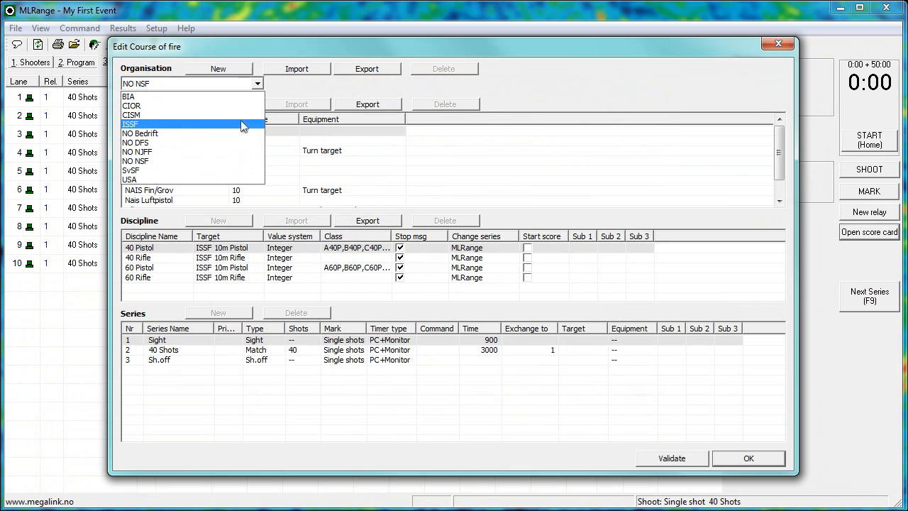
pyautogui.click(131, 125)
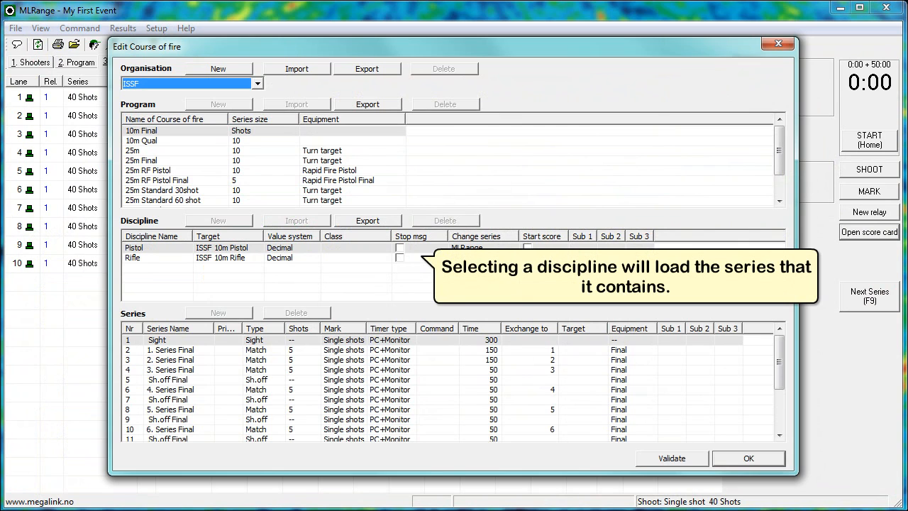
pyautogui.click(173, 140)
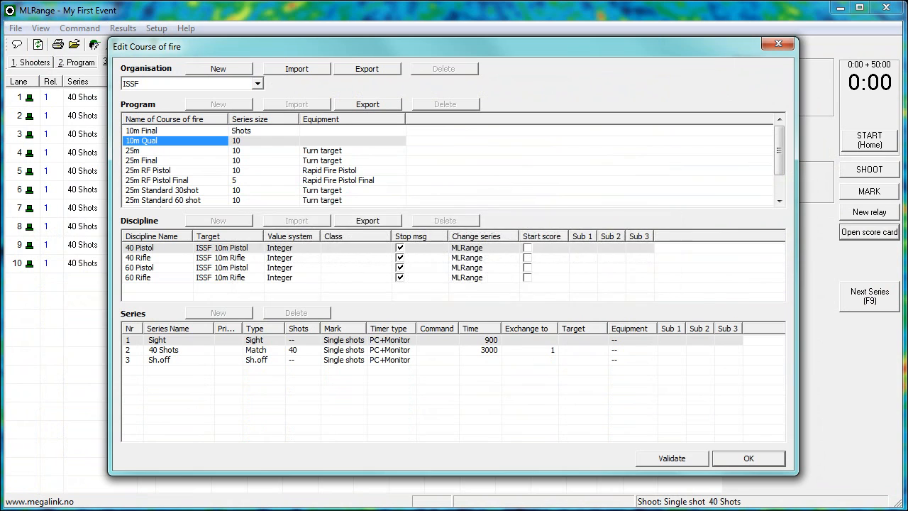
pyautogui.click(747, 457)
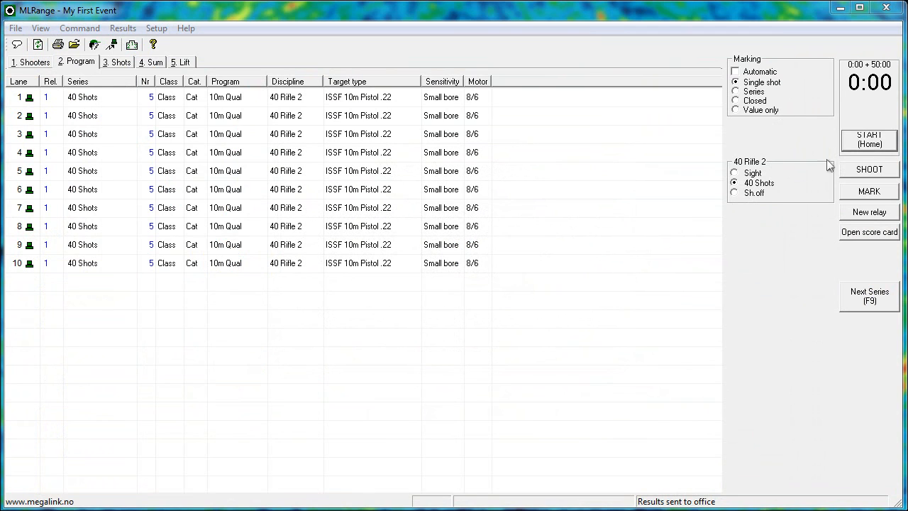
# Start the range clock counting down from 50:00, then stop it back to 0:00.
pyautogui.click(868, 139)
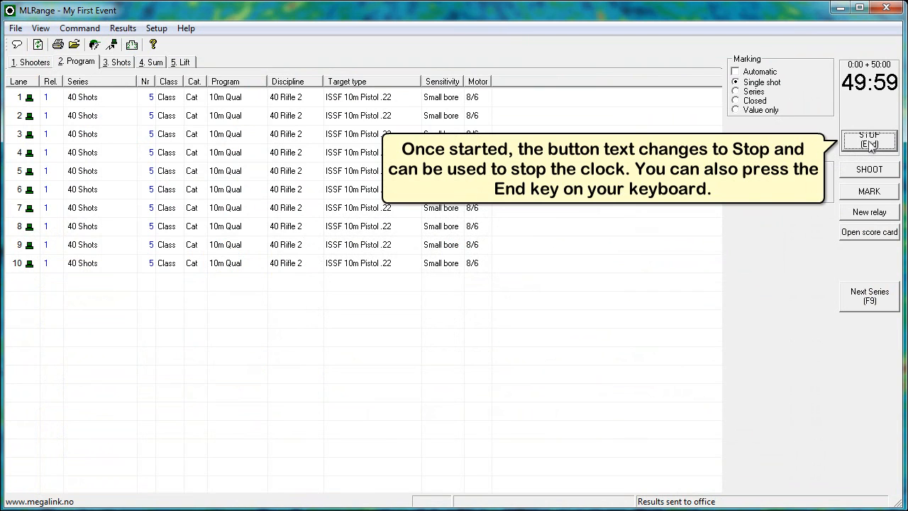
pyautogui.click(868, 142)
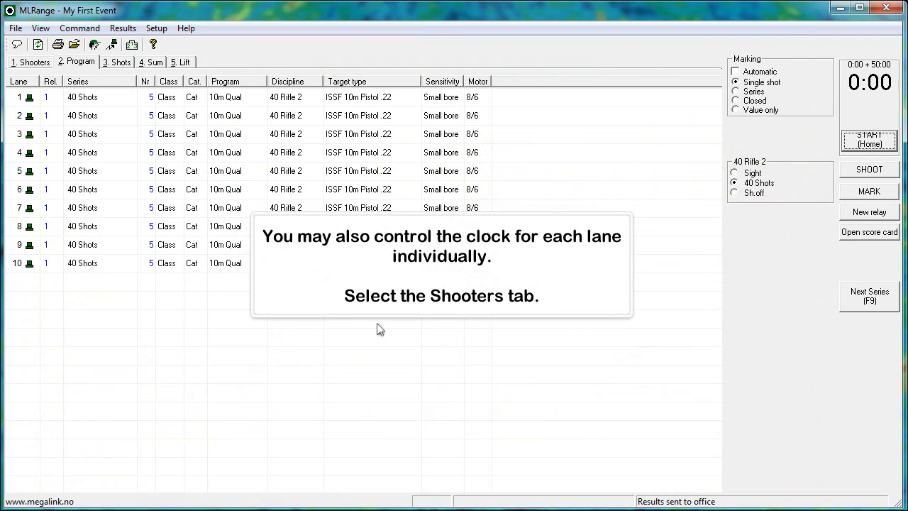
# Show the Shooters page, start lane 1's timer and stop lane 3's timer via its Timer cell.
pyautogui.click(29, 62)
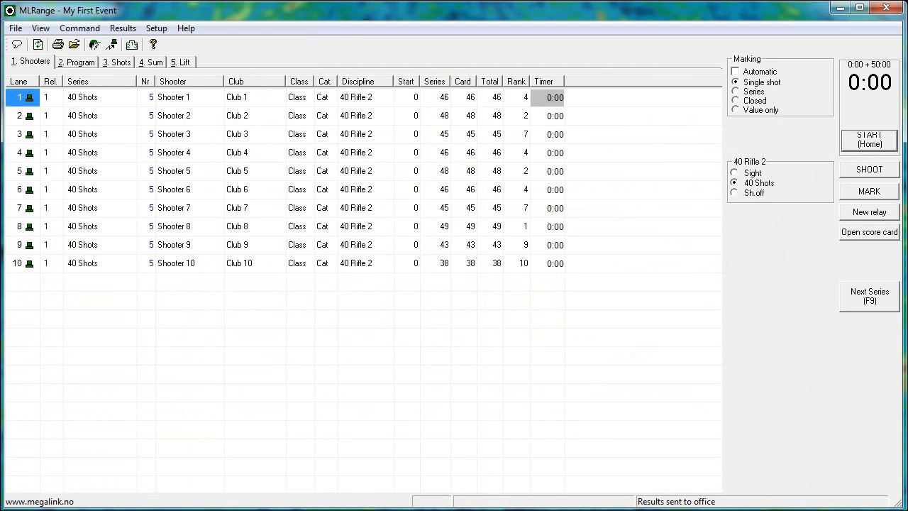
pyautogui.click(868, 139)
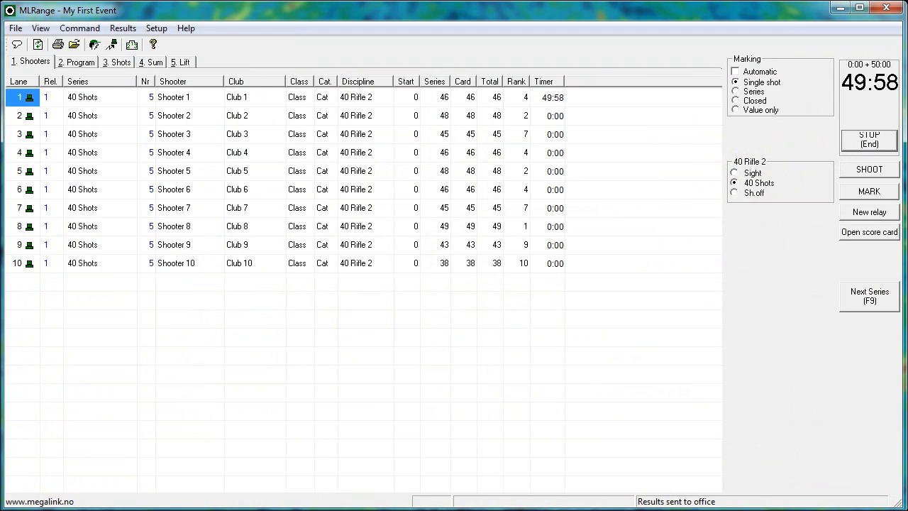
pyautogui.rightClick(552, 134)
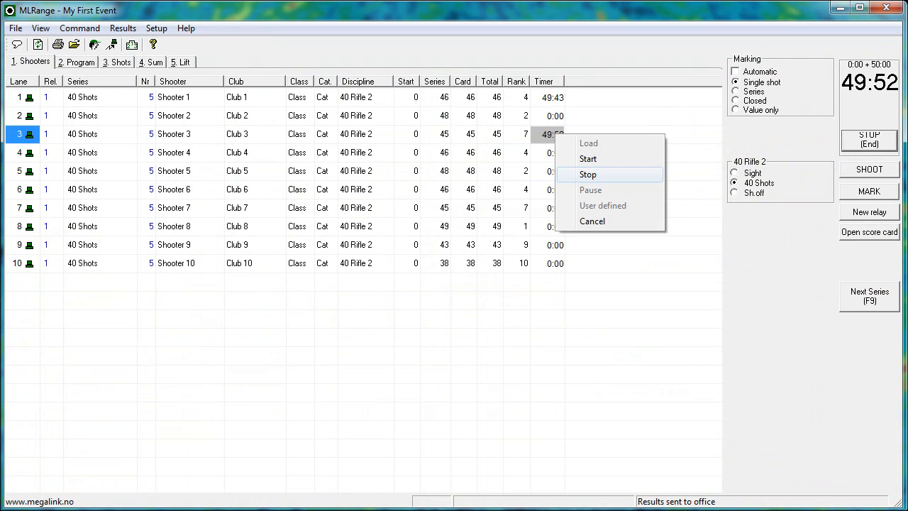
pyautogui.click(588, 174)
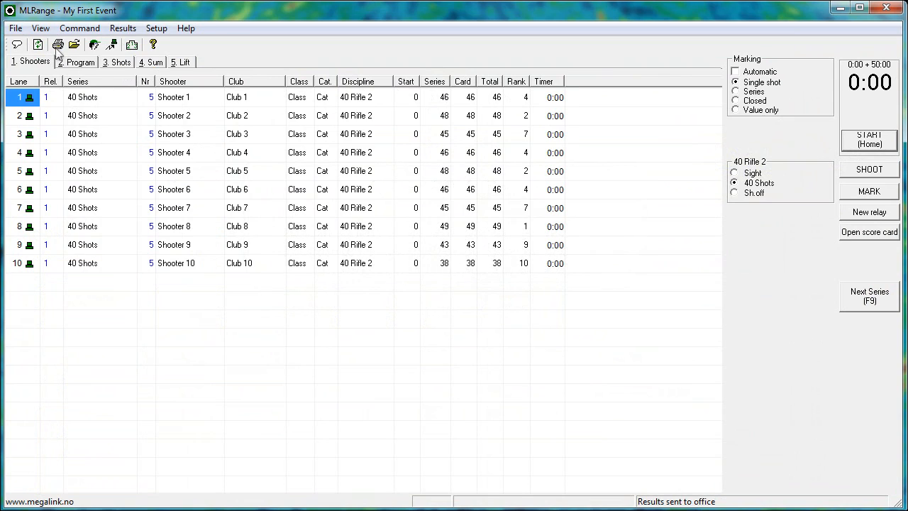
# Cycle the score card report through List, Log and Ammo formats and print lanes 1-10 to PDF.
pyautogui.click(869, 233)
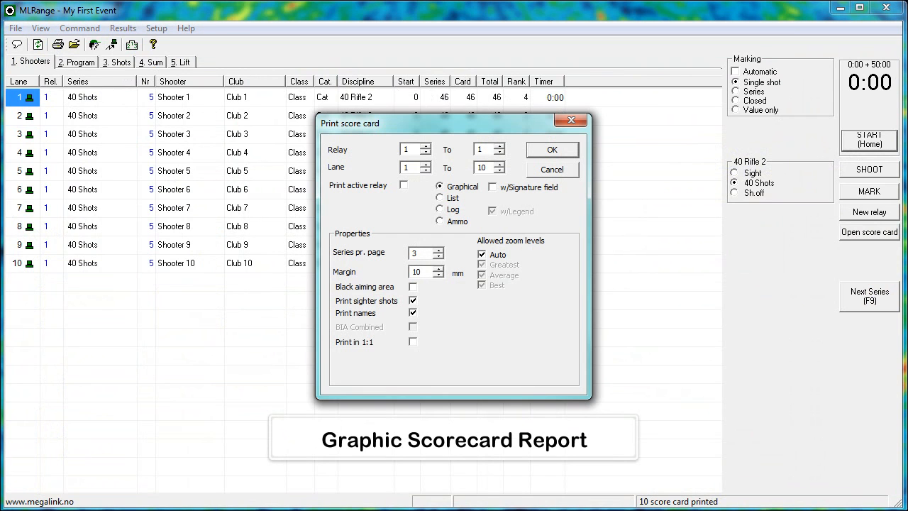
pyautogui.click(552, 149)
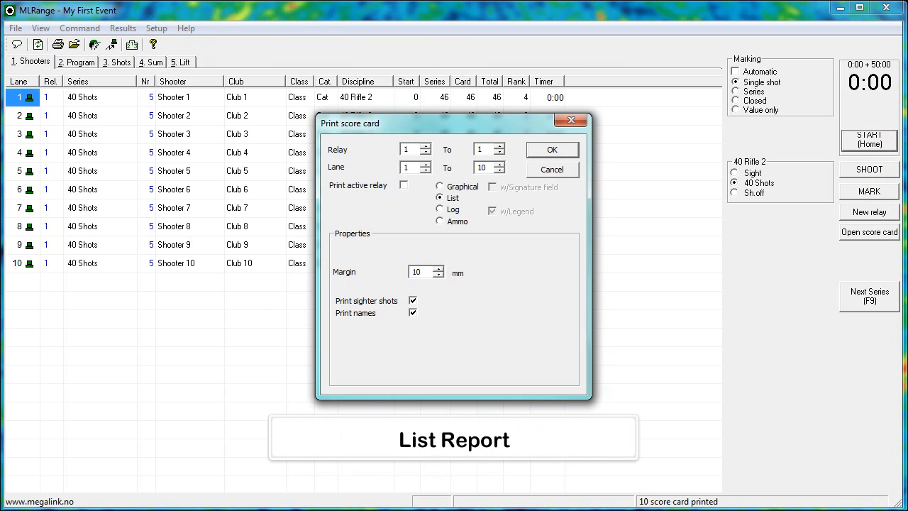
pyautogui.click(552, 149)
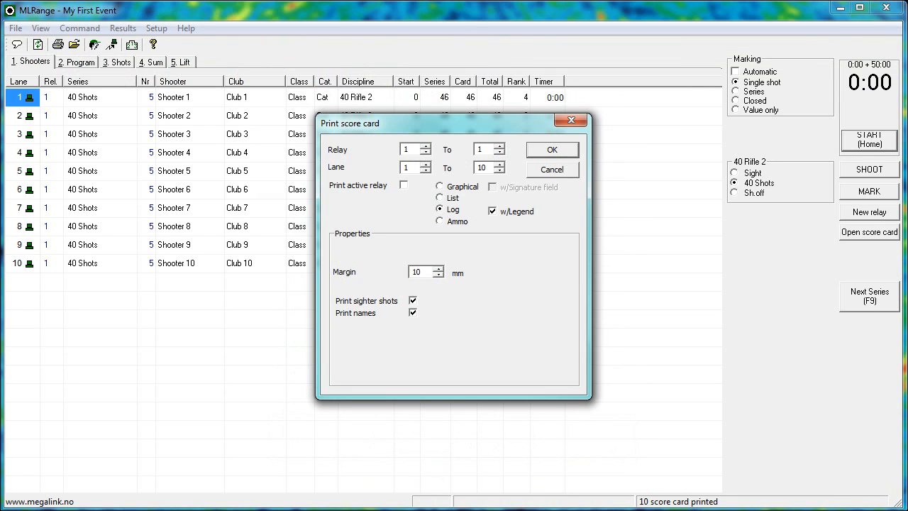
pyautogui.click(552, 150)
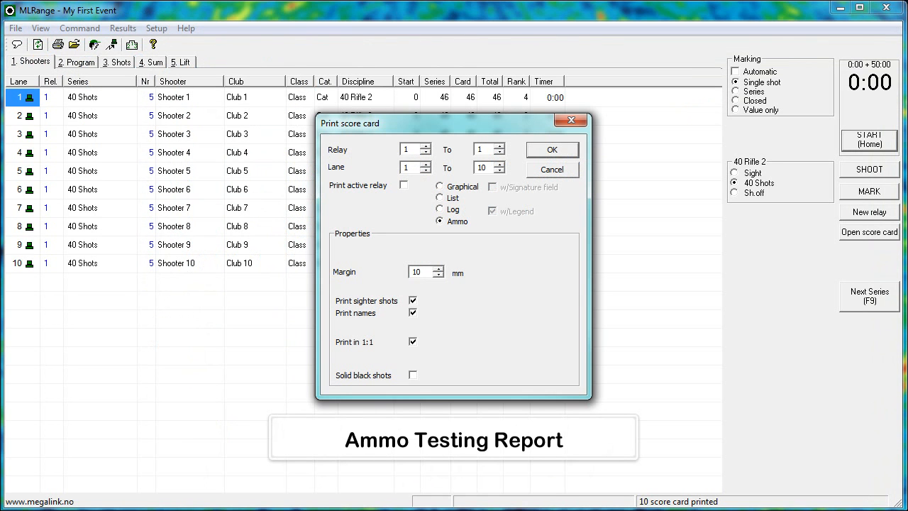
pyautogui.click(552, 149)
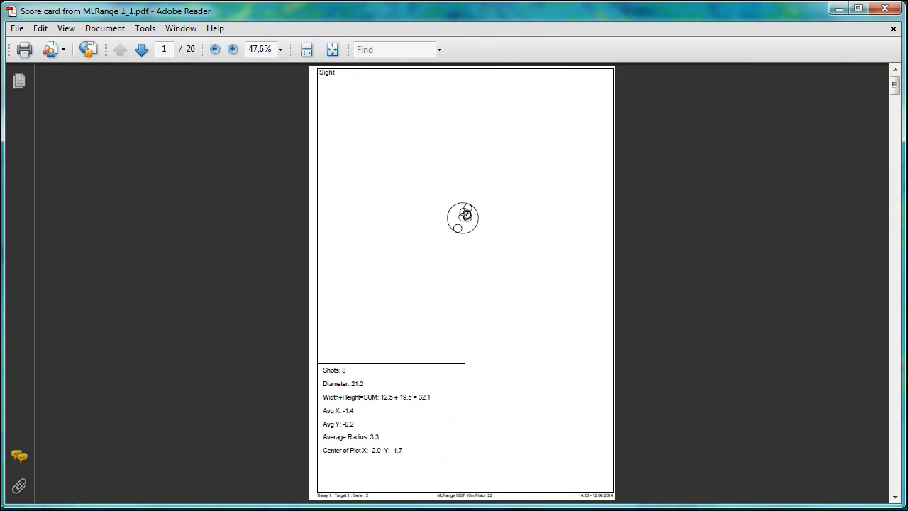